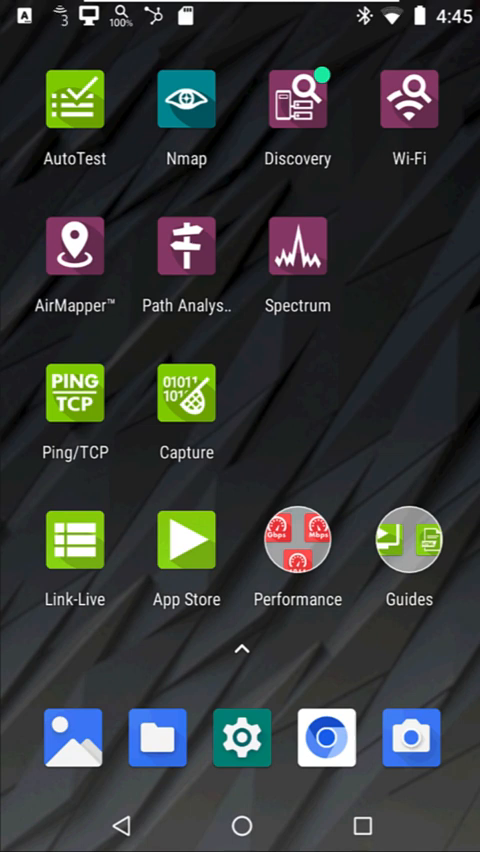
# Review the Discovery Nmap settings from the Discovery settings pages
pyautogui.click(296, 104)
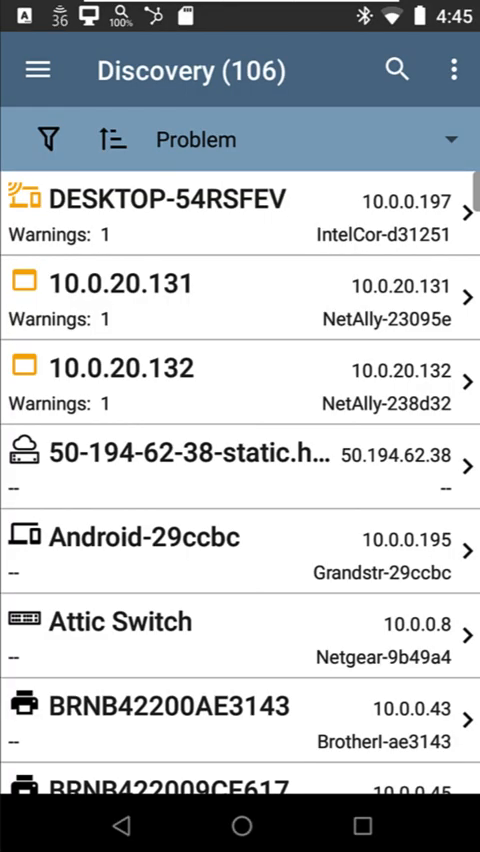
pyautogui.click(38, 70)
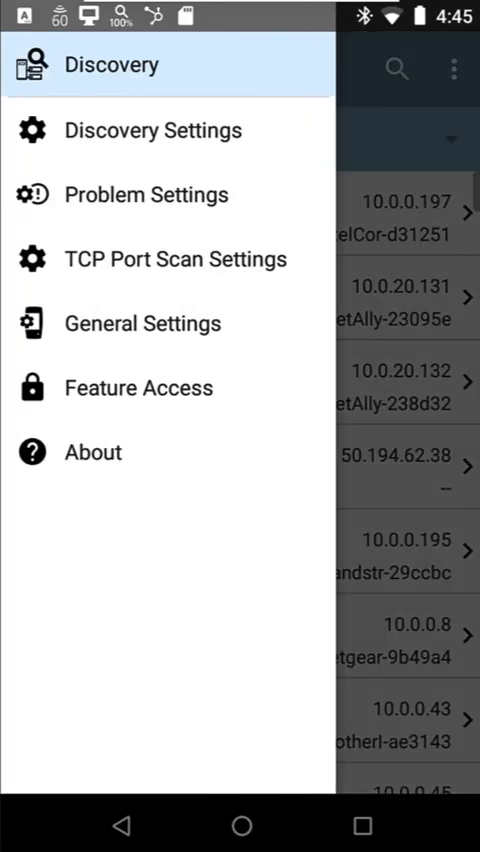
pyautogui.click(152, 130)
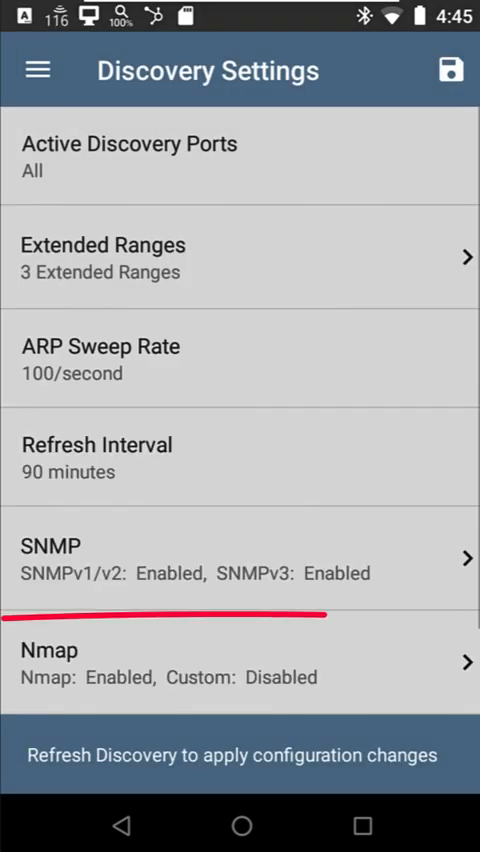
pyautogui.click(240, 664)
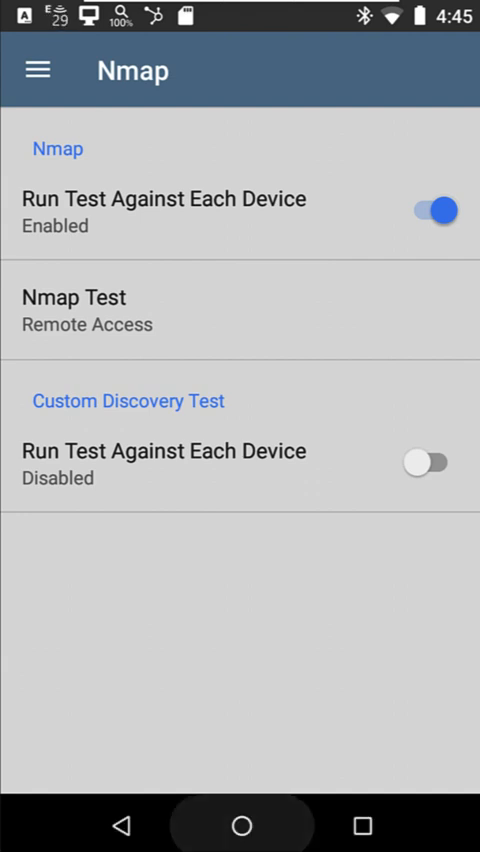
pyautogui.click(240, 308)
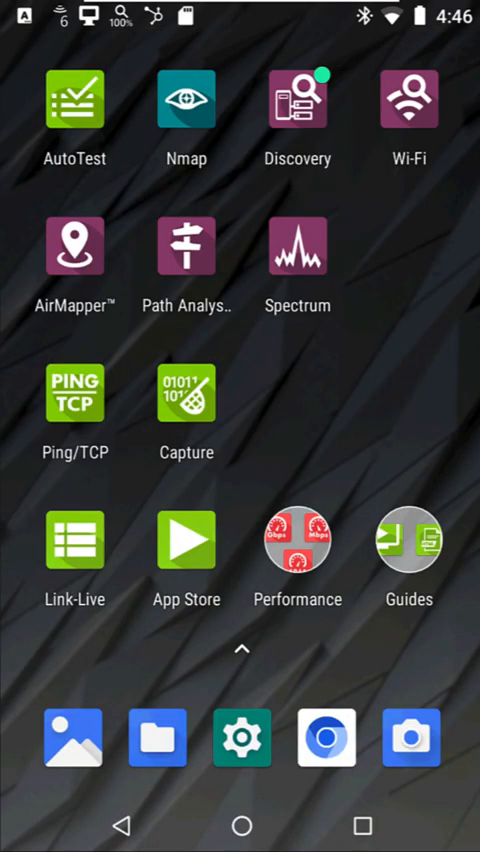
# View the details of neighbour 10.0.20.132, then return to the 107-device Discovery list
pyautogui.click(184, 100)
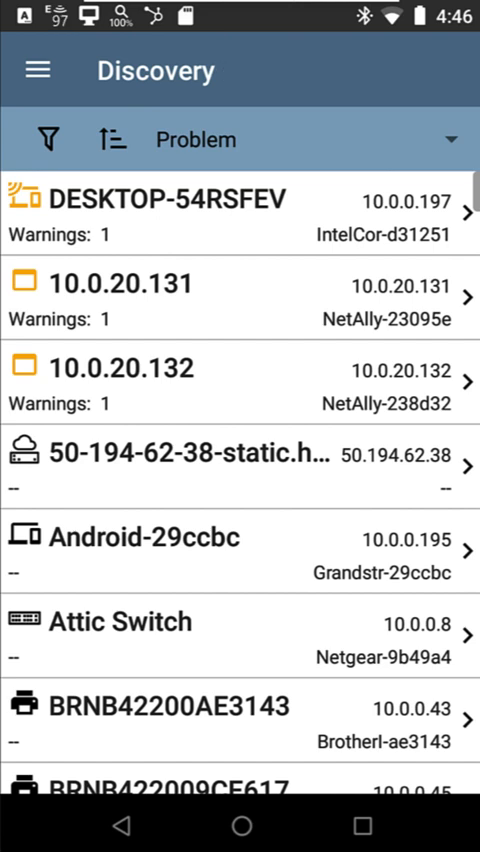
pyautogui.click(240, 384)
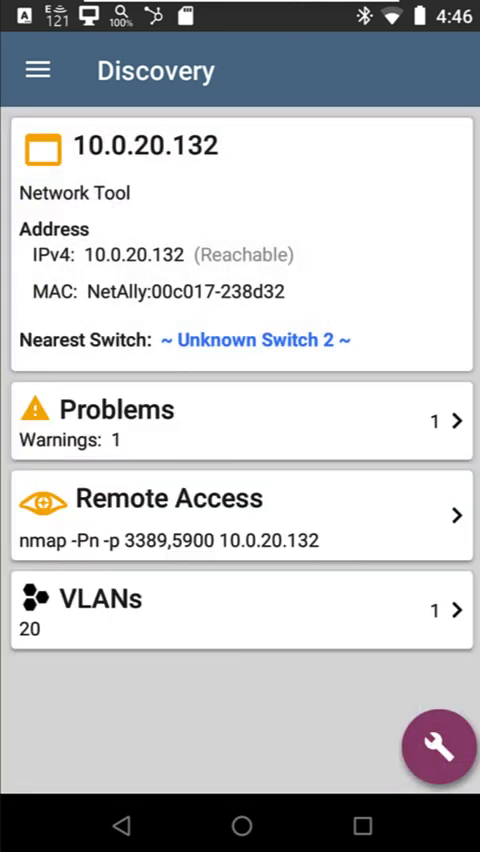
pyautogui.click(240, 512)
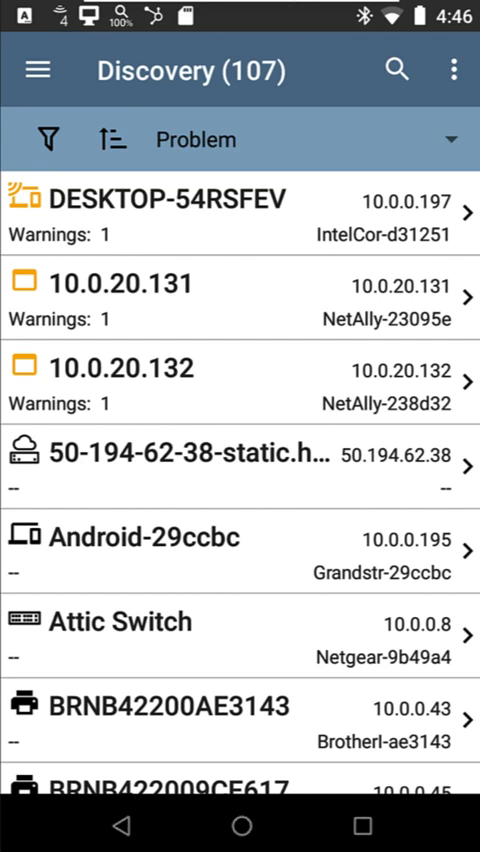
# Show DESKTOP-54RSFEV (10.0.0.197) details with its Remote Access Nmap result for ports 3389 and 5900
pyautogui.click(240, 212)
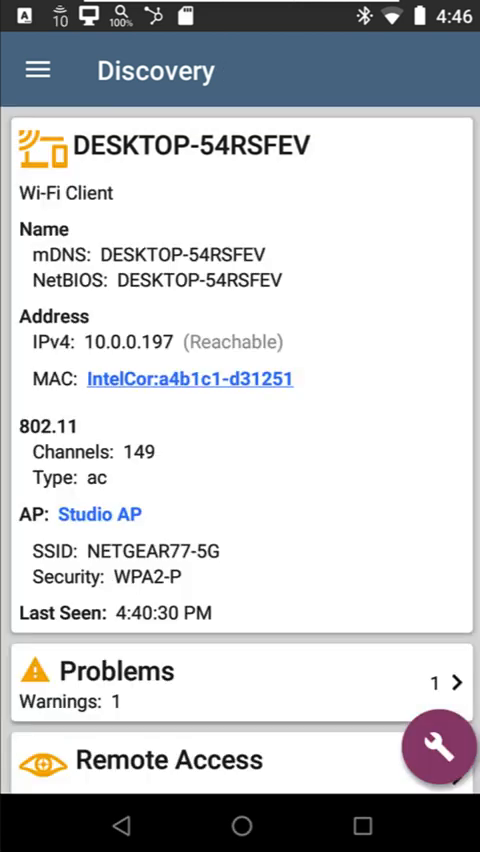
pyautogui.scroll(-3)
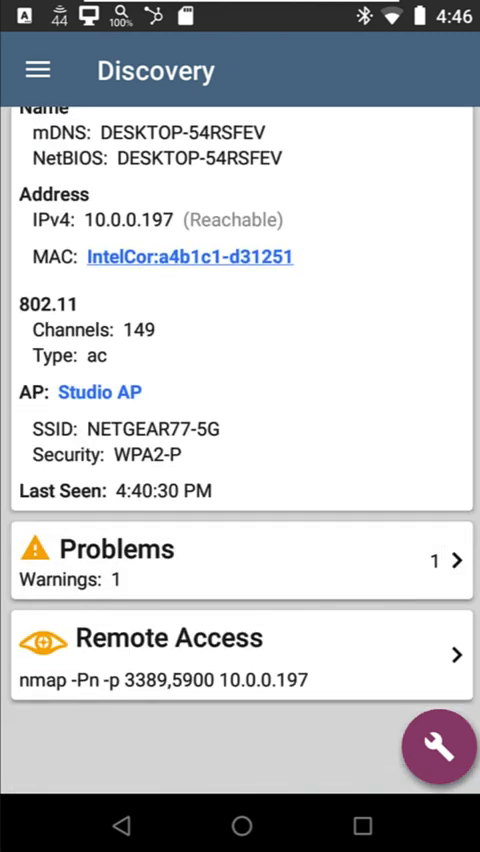
pyautogui.click(240, 656)
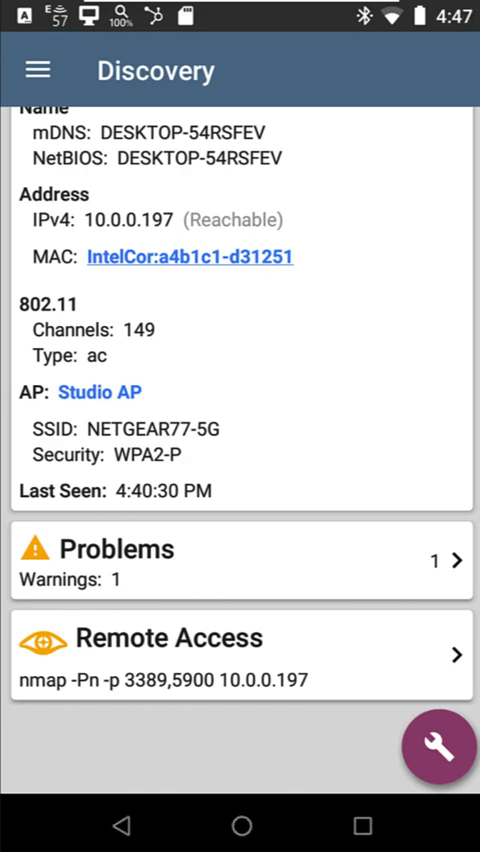
pyautogui.scroll(3)
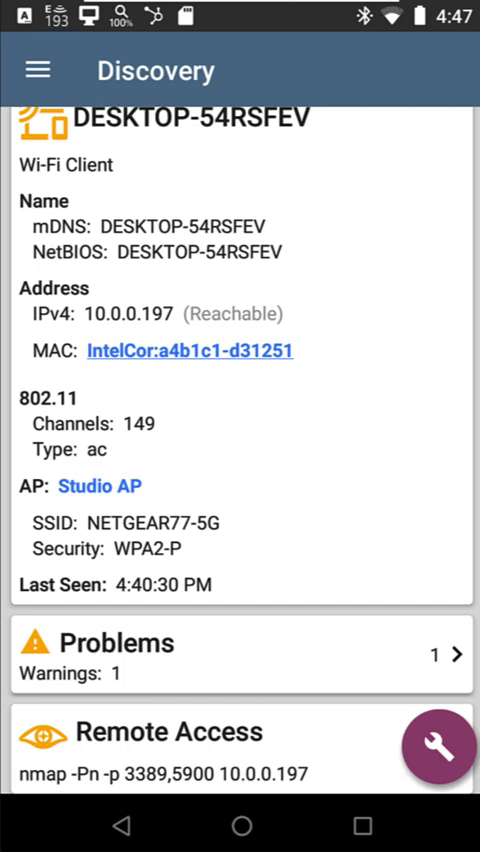
pyautogui.click(186, 350)
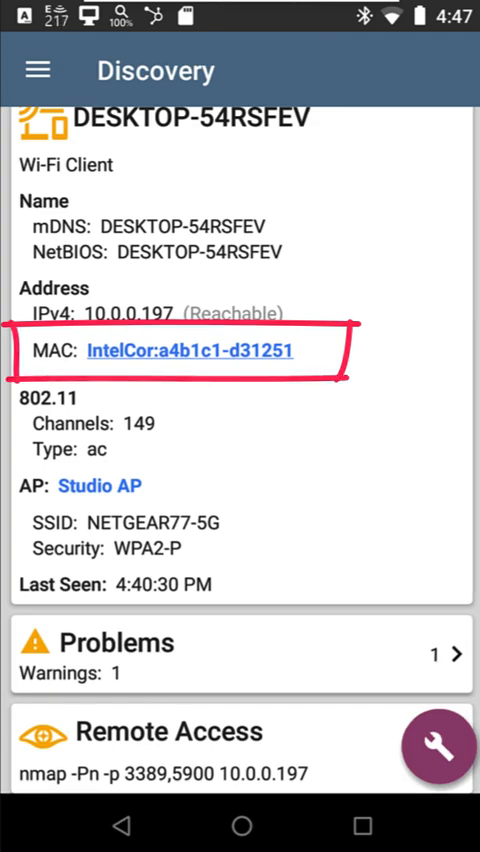
pyautogui.click(188, 350)
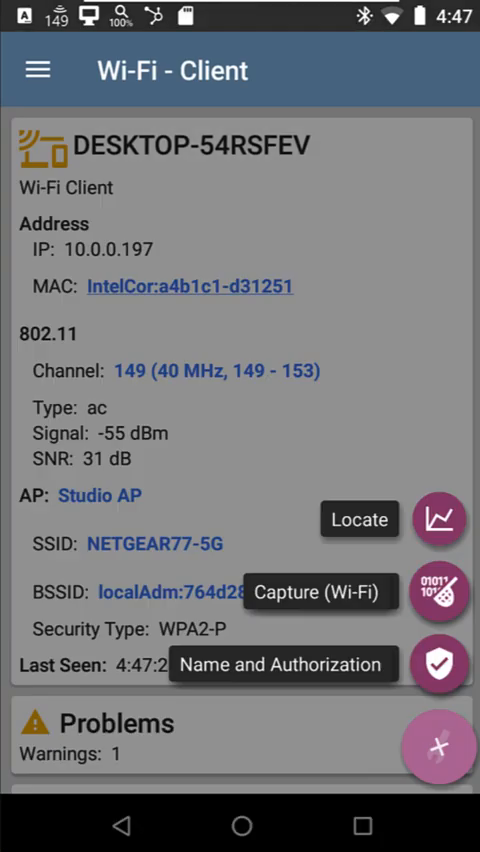
pyautogui.click(360, 520)
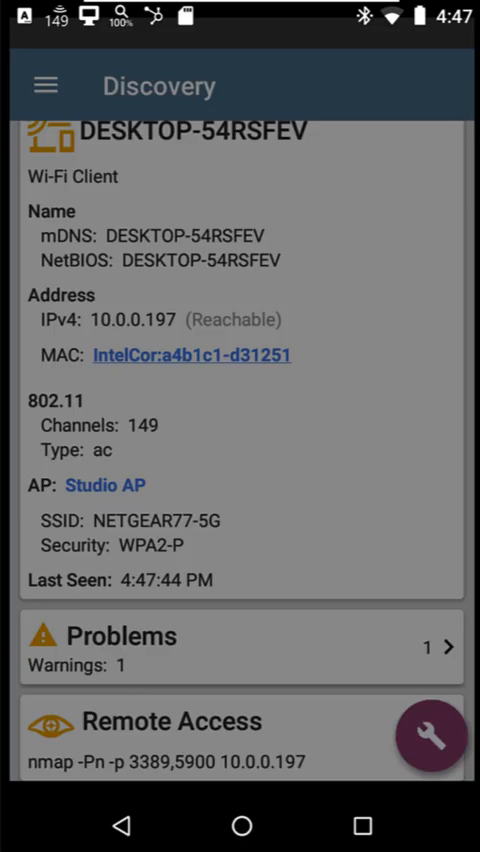
# Reach the Ping/TCP settings for 10.0.0.197 from the desktop's tools menu
pyautogui.click(428, 736)
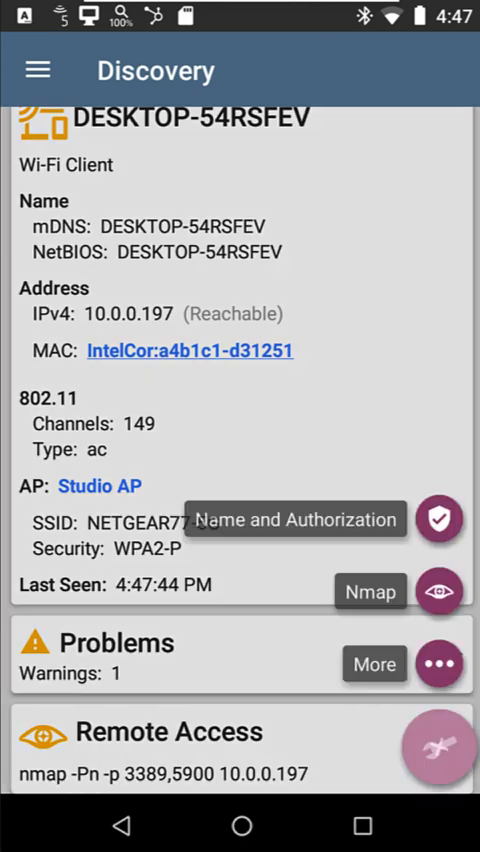
pyautogui.click(438, 748)
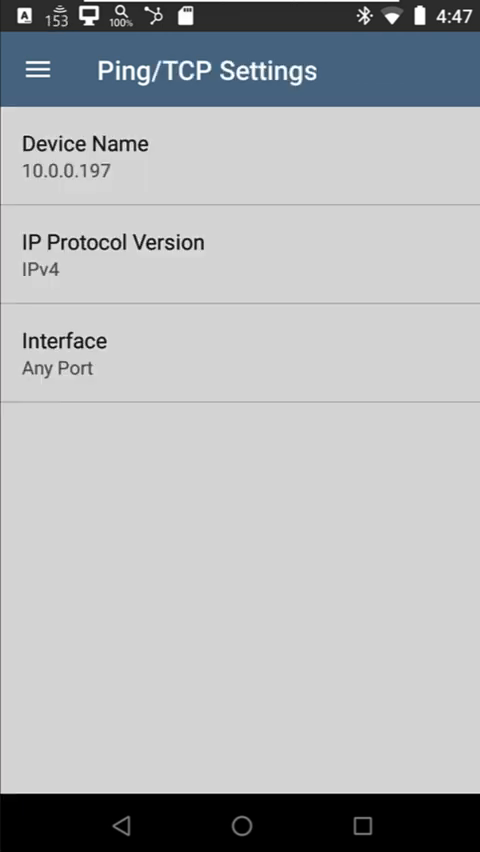
# Start a continuous ping of 10.0.0.197 and return to the desktop's Wi-Fi client details
pyautogui.scroll(-3)
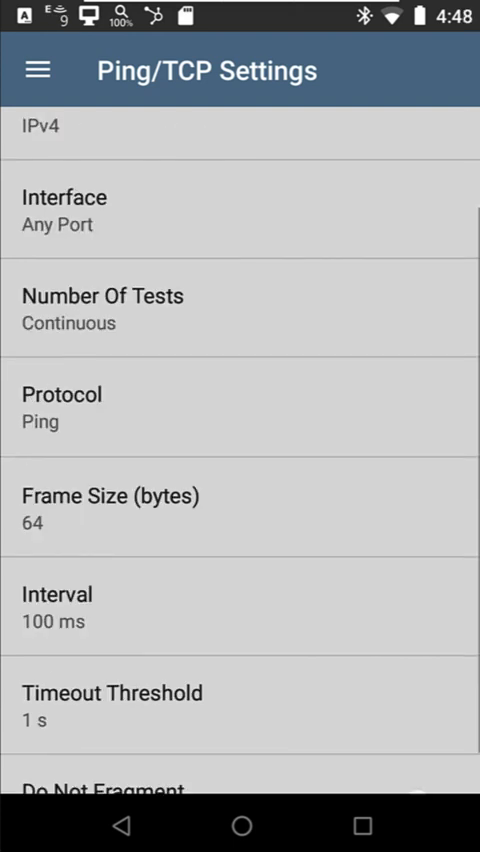
pyautogui.click(240, 606)
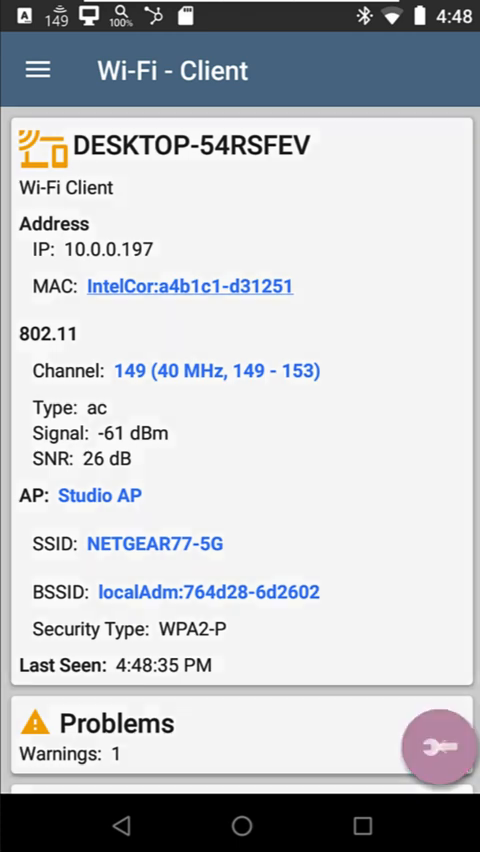
# Locate DESKTOP-54RSFEV by signal strength with readings from the external antenna
pyautogui.click(438, 748)
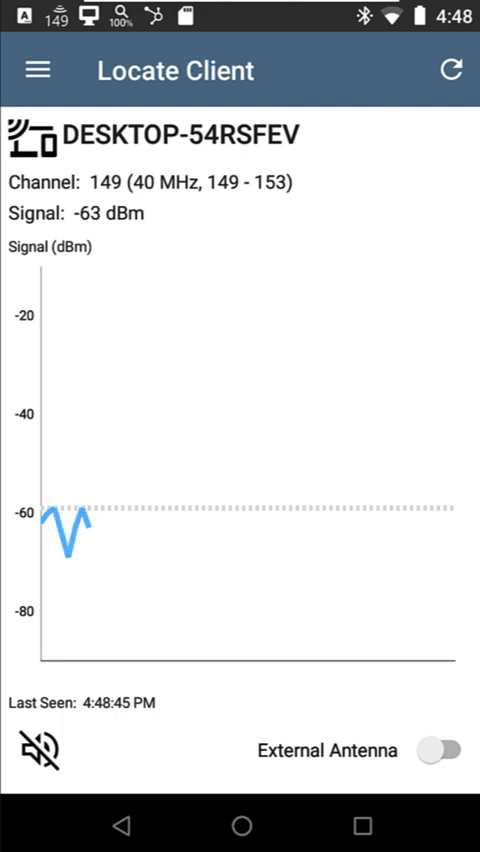
pyautogui.click(444, 750)
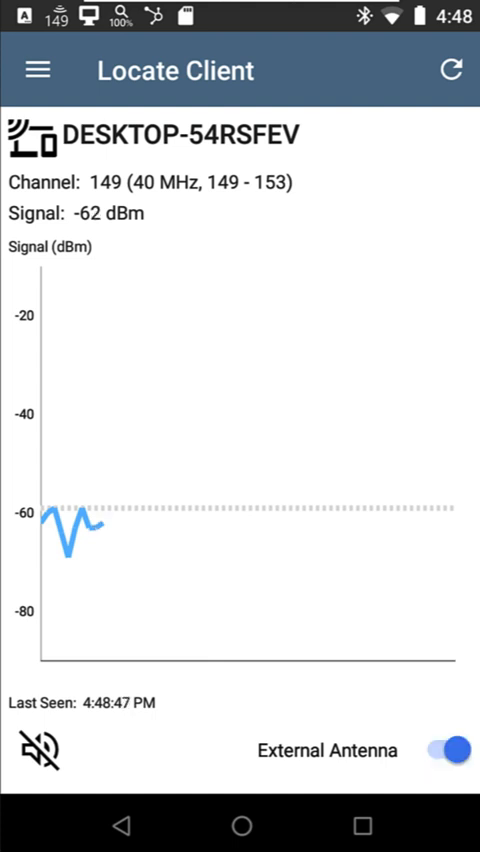